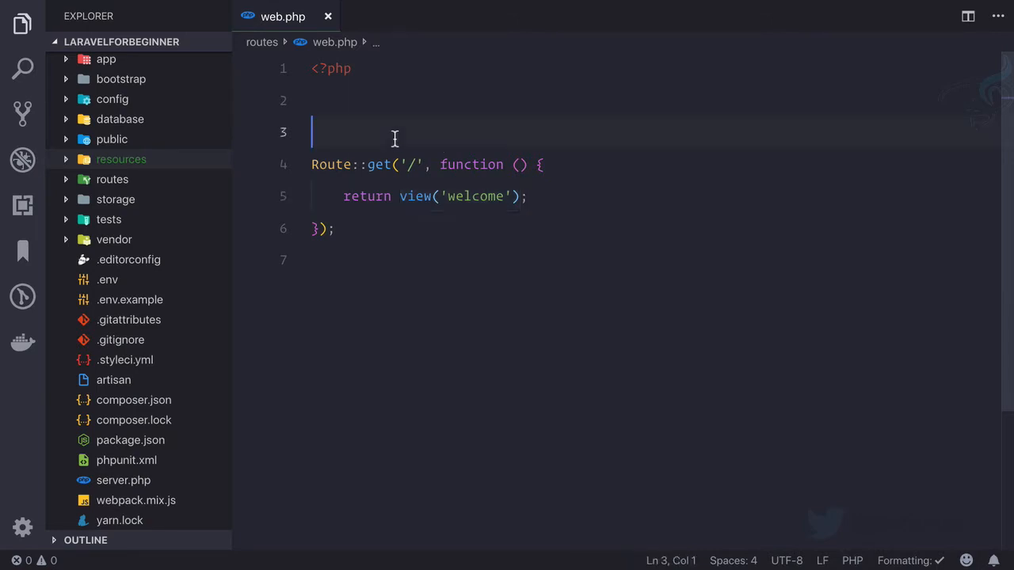
Write a temporary 'MVC' note on line 3 of web.php, then remove it again.
{"action": "type", "text": "MV"}
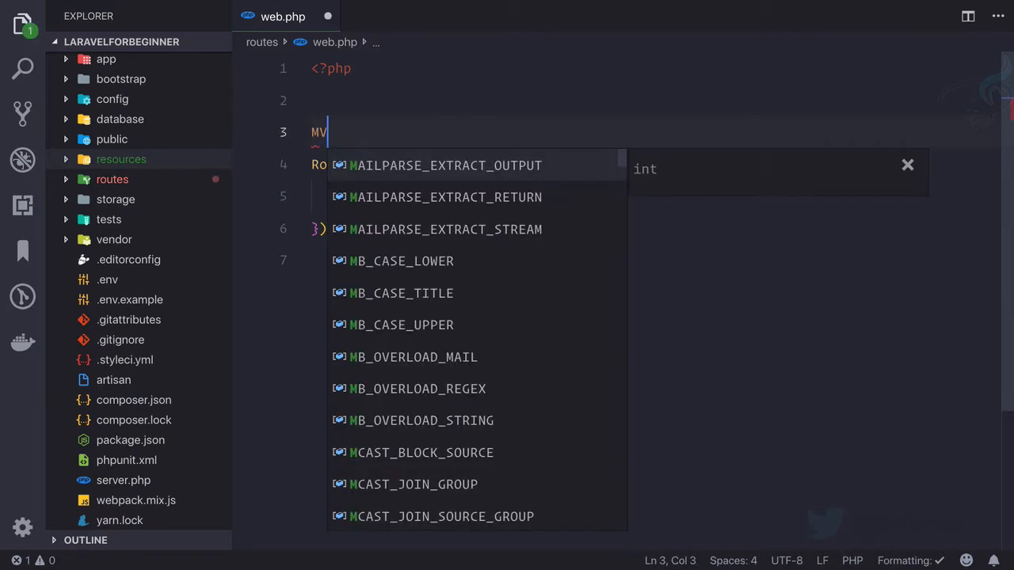
{"action": "type", "text": "C"}
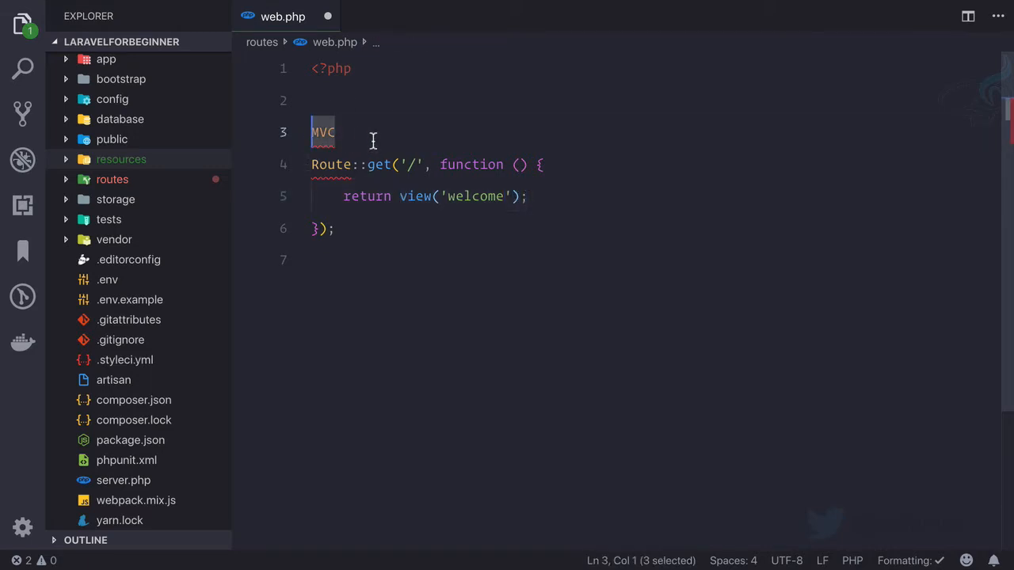
{"action": "key", "text": "Delete"}
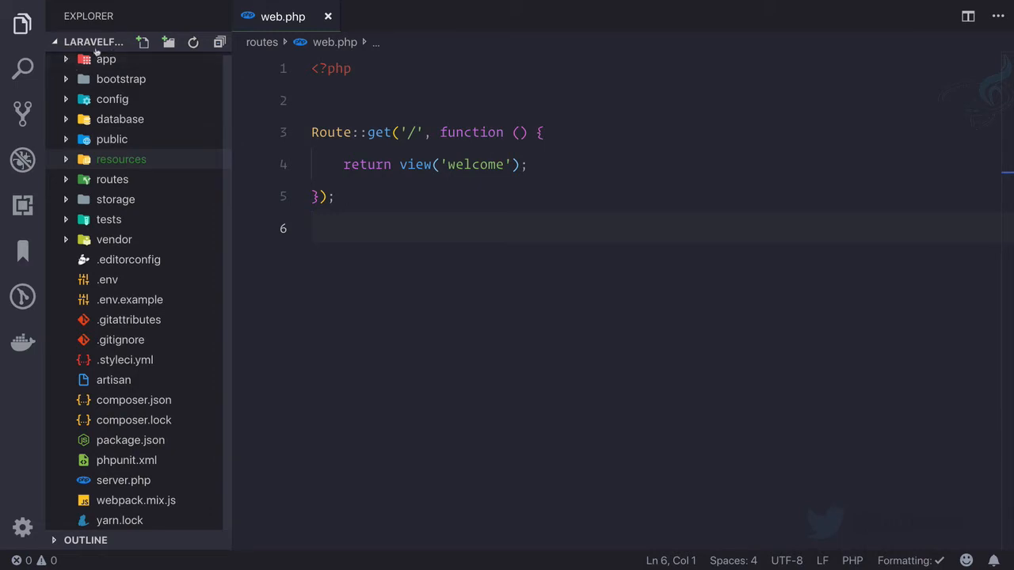
{"action": "mouse_move", "coordinate": [119, 59]}
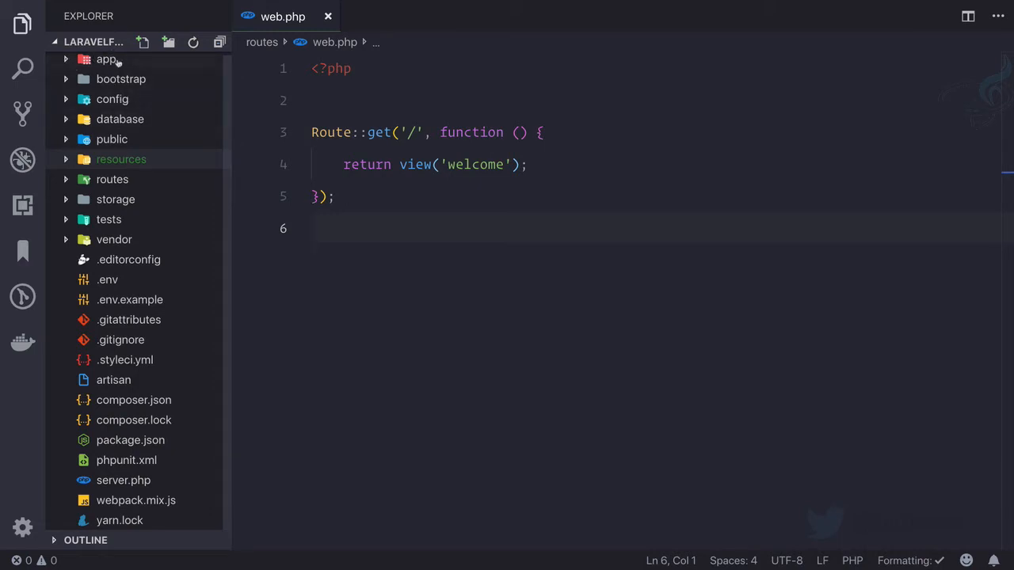
Expand the app folder and trace the User model to its framework parent extending Model.
{"action": "left_click", "coordinate": [108, 59]}
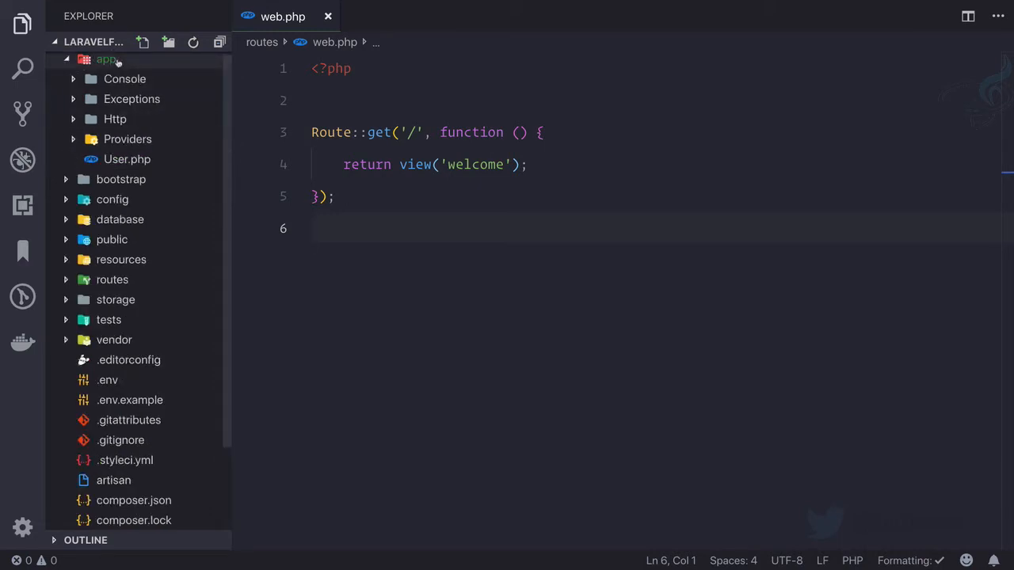
{"action": "mouse_move", "coordinate": [127, 159]}
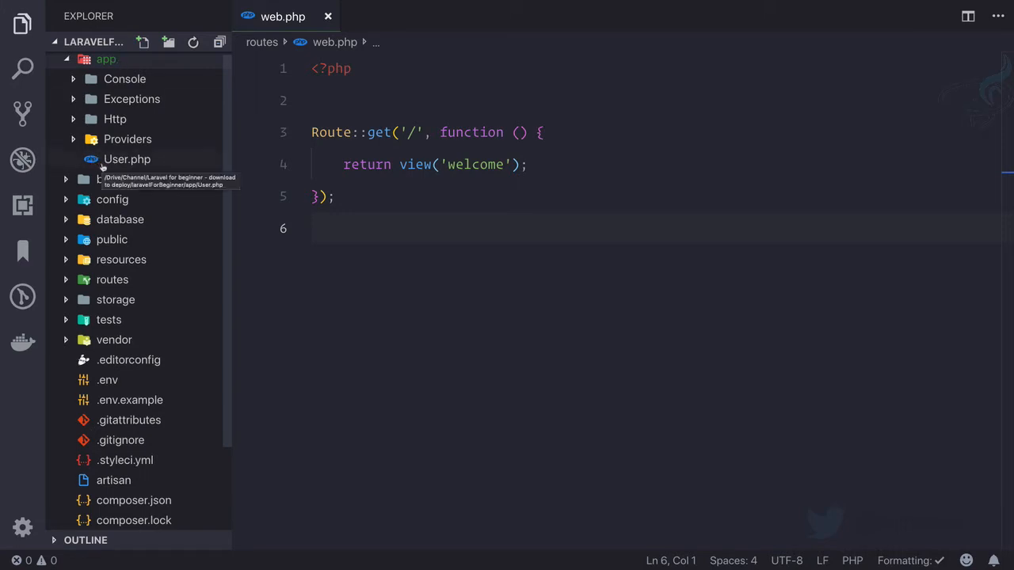
{"action": "mouse_move", "coordinate": [110, 164]}
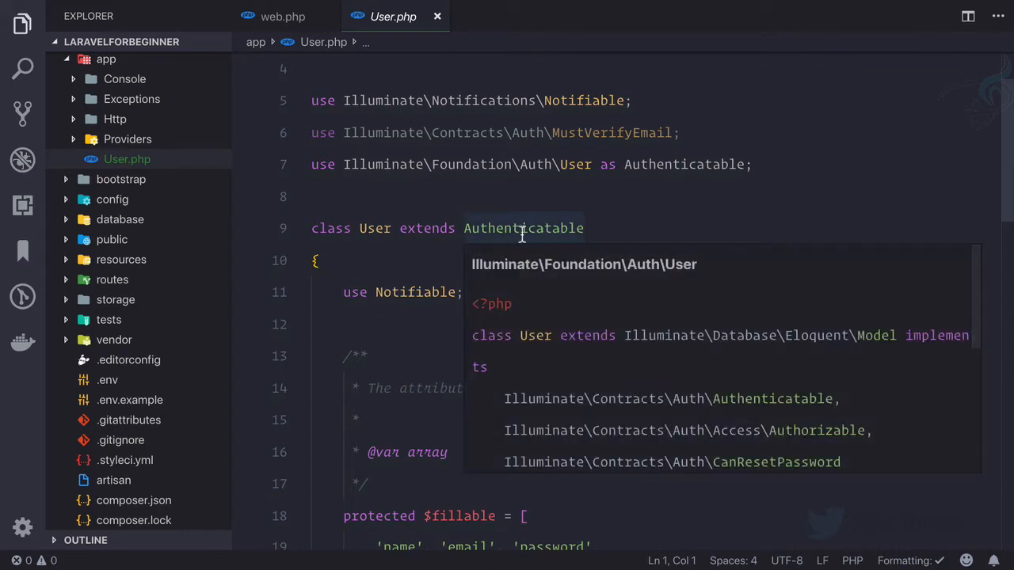
{"action": "mouse_move", "coordinate": [486, 228]}
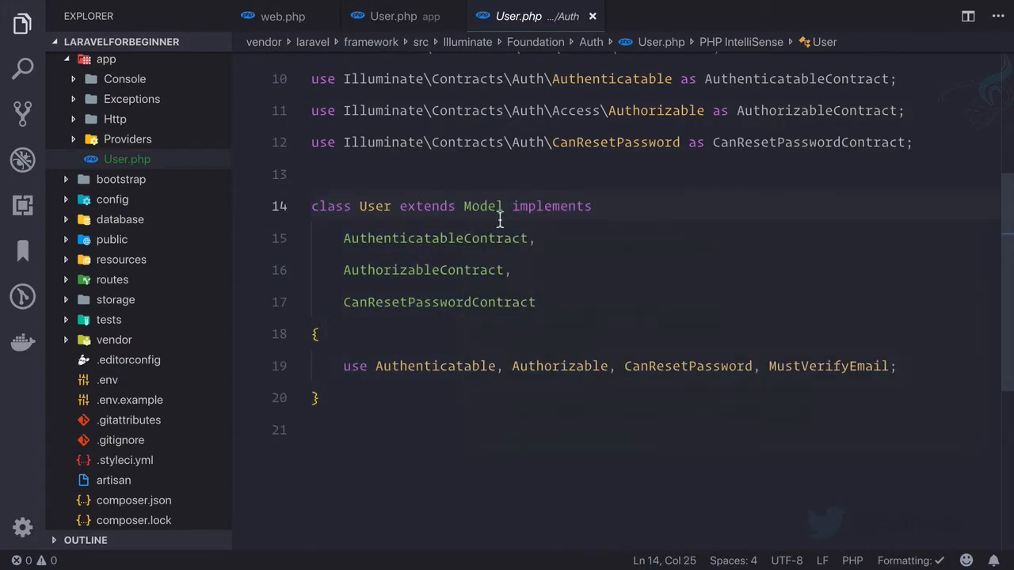
{"action": "double_click", "coordinate": [483, 206]}
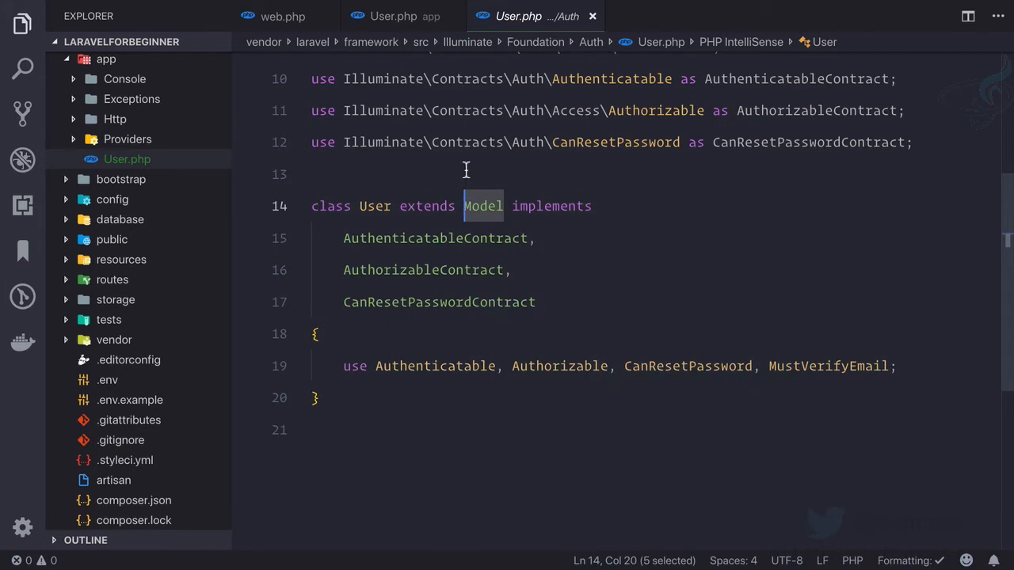
{"action": "left_click", "coordinate": [393, 16]}
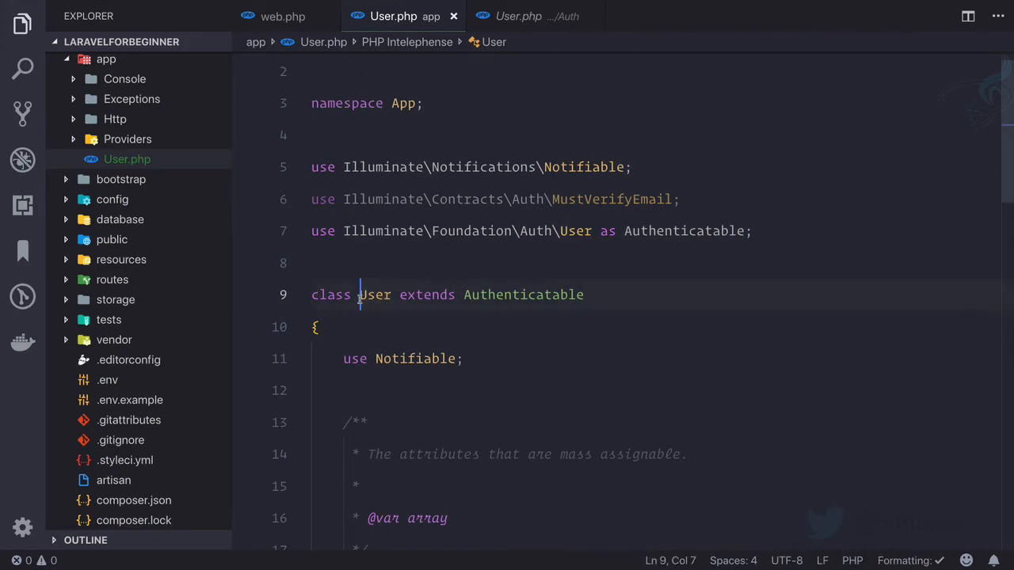
Look through the app's User model and close both User.php files, leaving web.php.
{"action": "scroll", "scroll_direction": "down", "scroll_amount": 3}
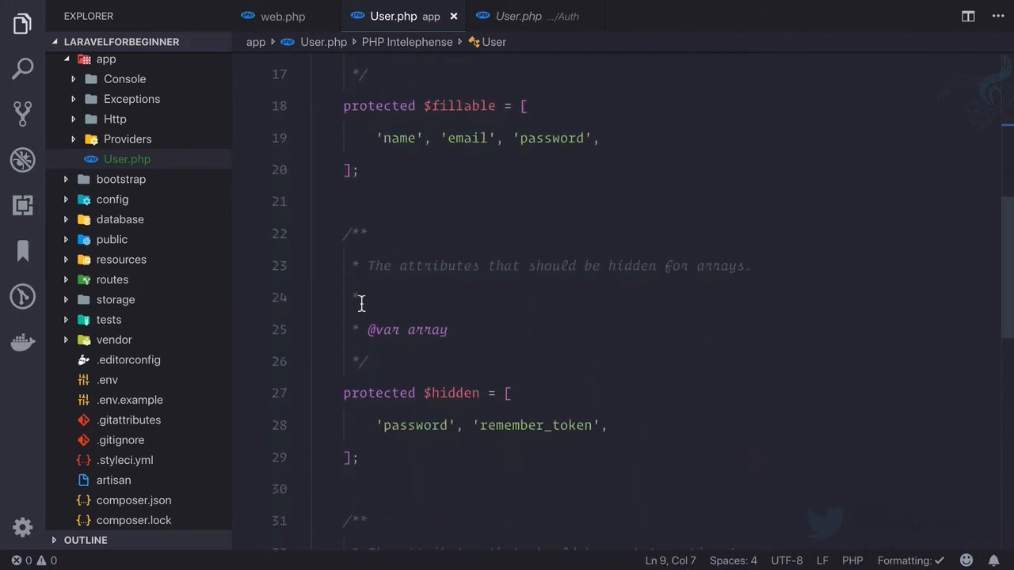
{"action": "scroll", "scroll_direction": "up", "scroll_amount": 3}
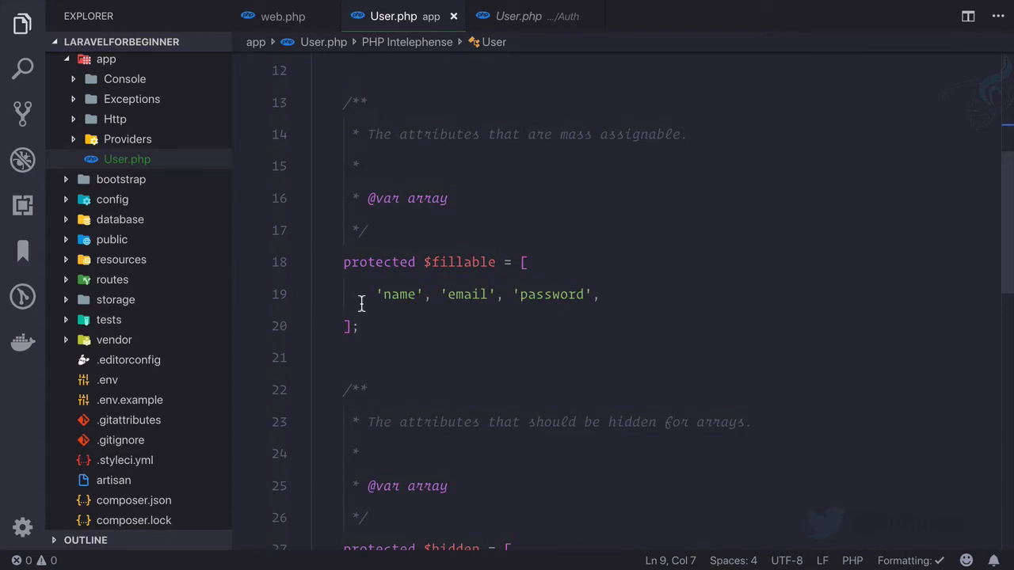
{"action": "scroll", "scroll_direction": "up", "scroll_amount": 3}
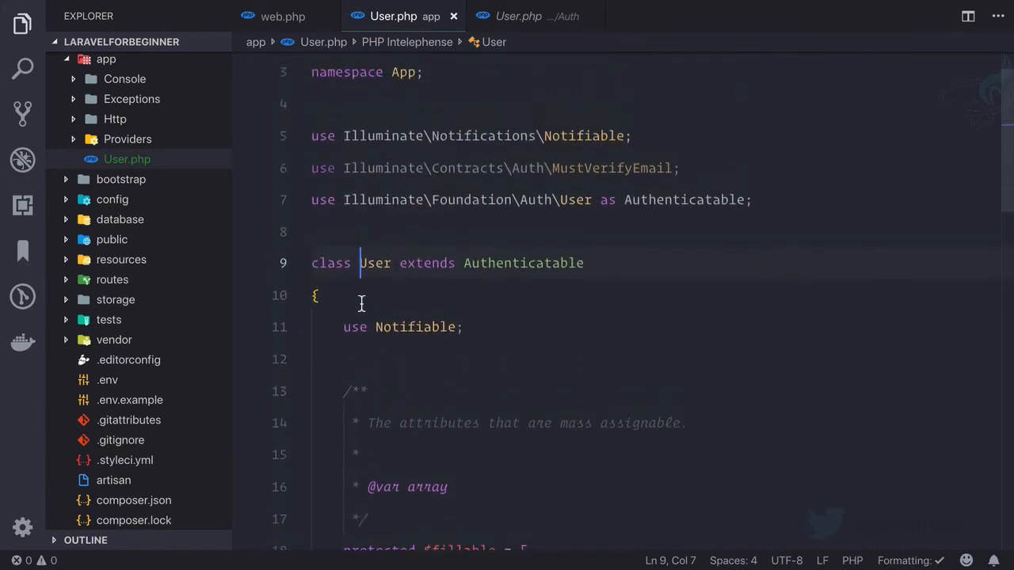
{"action": "left_click", "coordinate": [282, 16]}
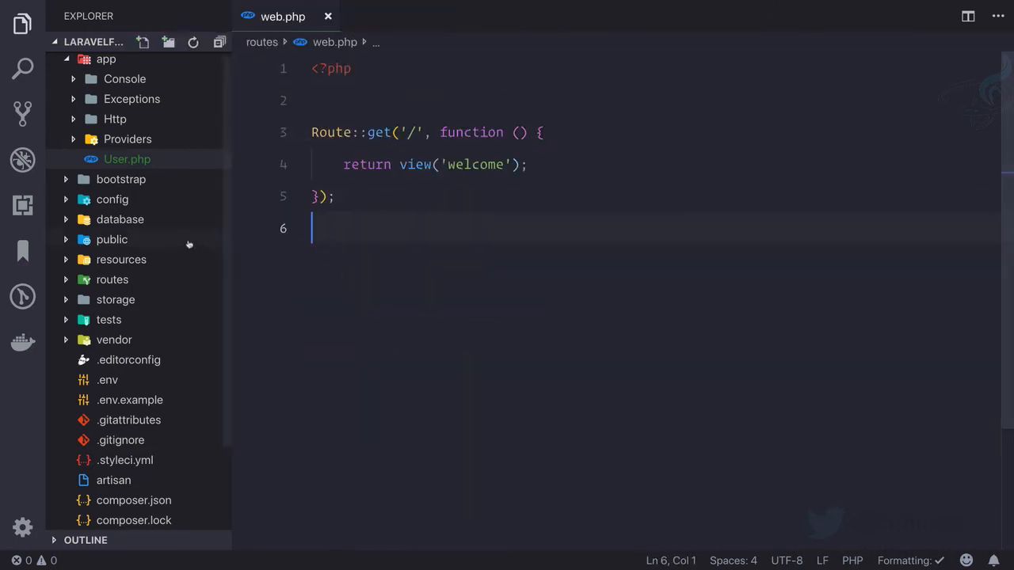
Review app/Http/Controllers/Controller.php and its Routing Controller import, then close it.
{"action": "left_click", "coordinate": [115, 119]}
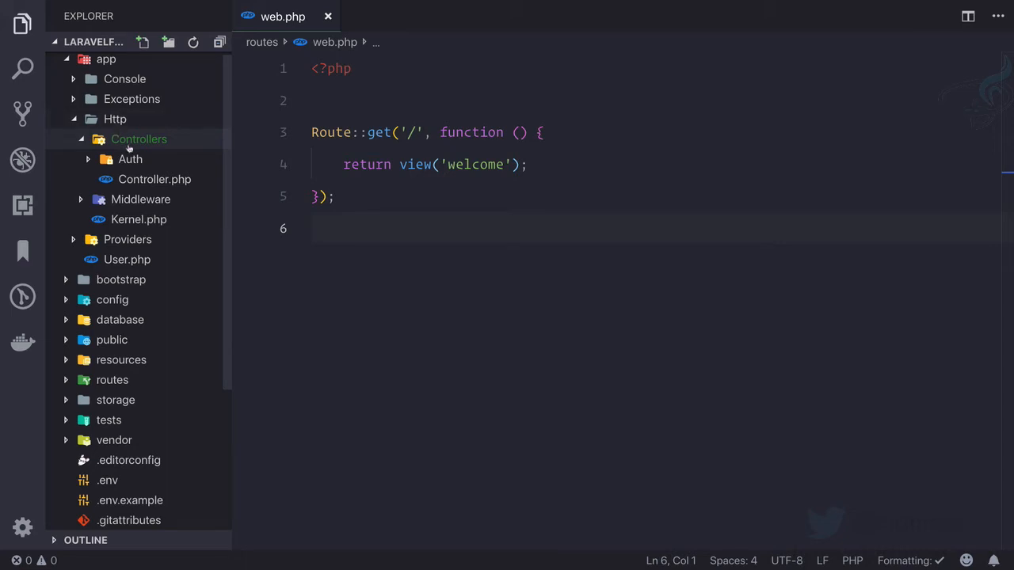
{"action": "left_click", "coordinate": [154, 179]}
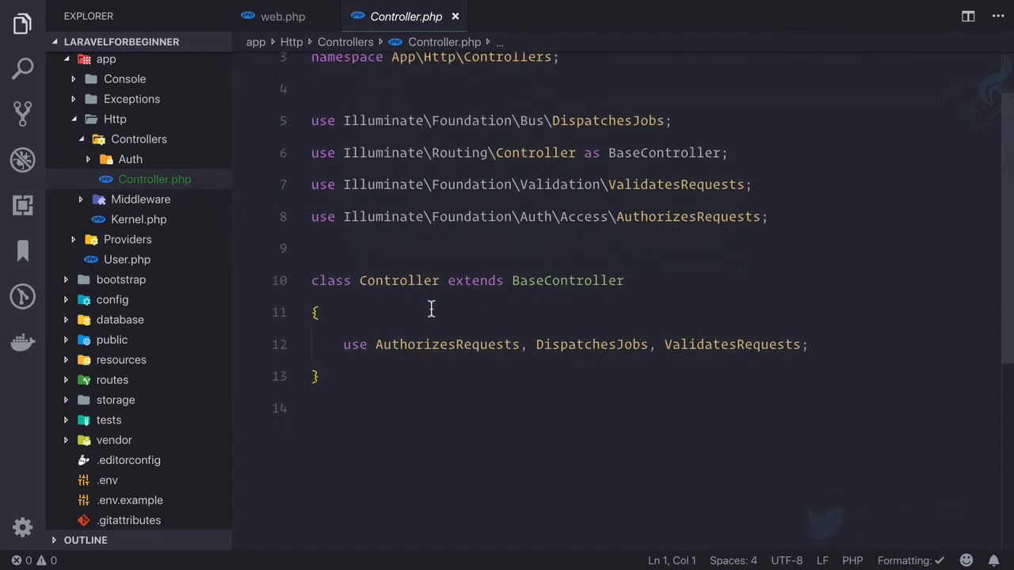
{"action": "scroll", "scroll_direction": "up", "scroll_amount": 3}
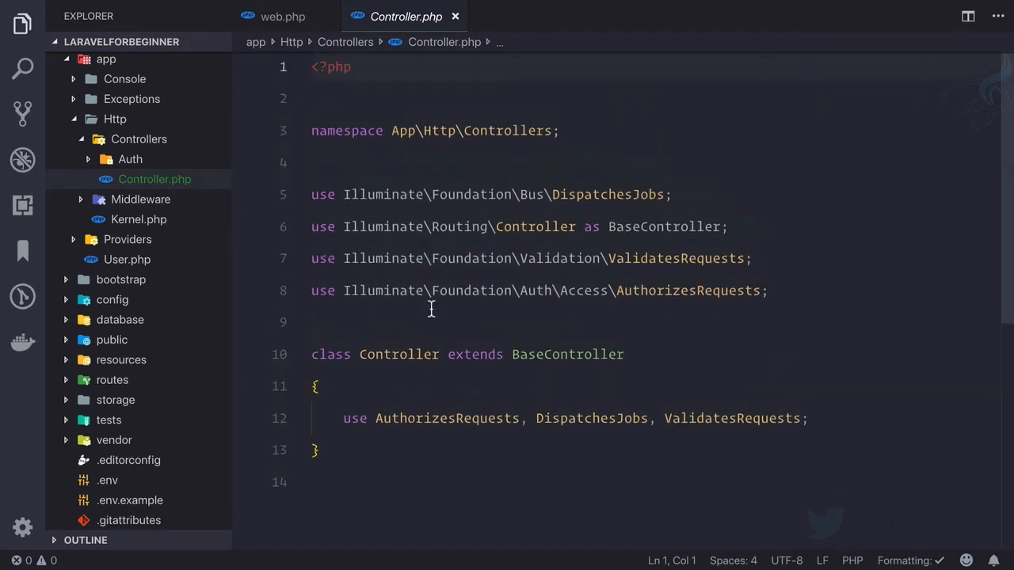
{"action": "double_click", "coordinate": [567, 354]}
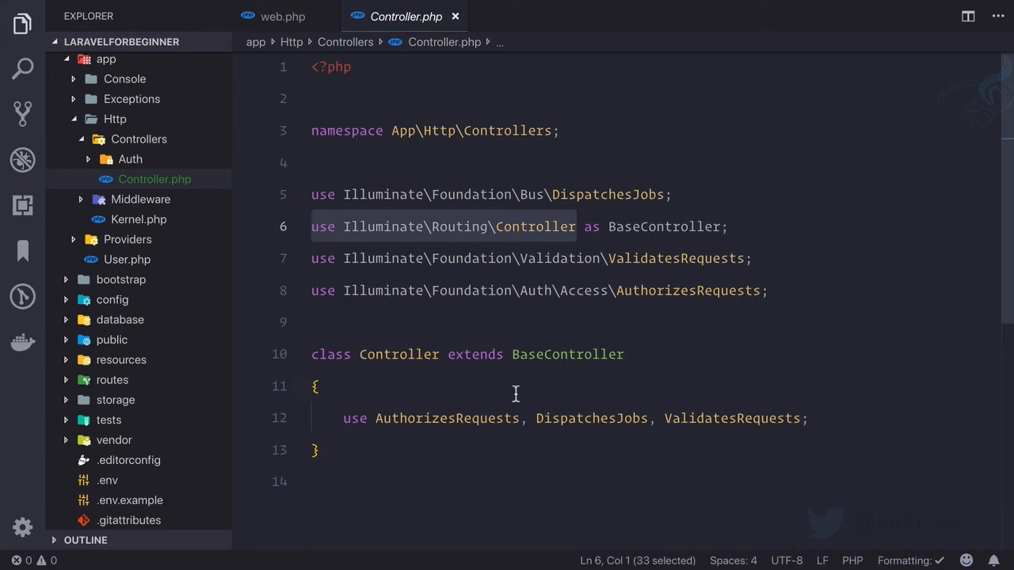
{"action": "left_click", "coordinate": [283, 16]}
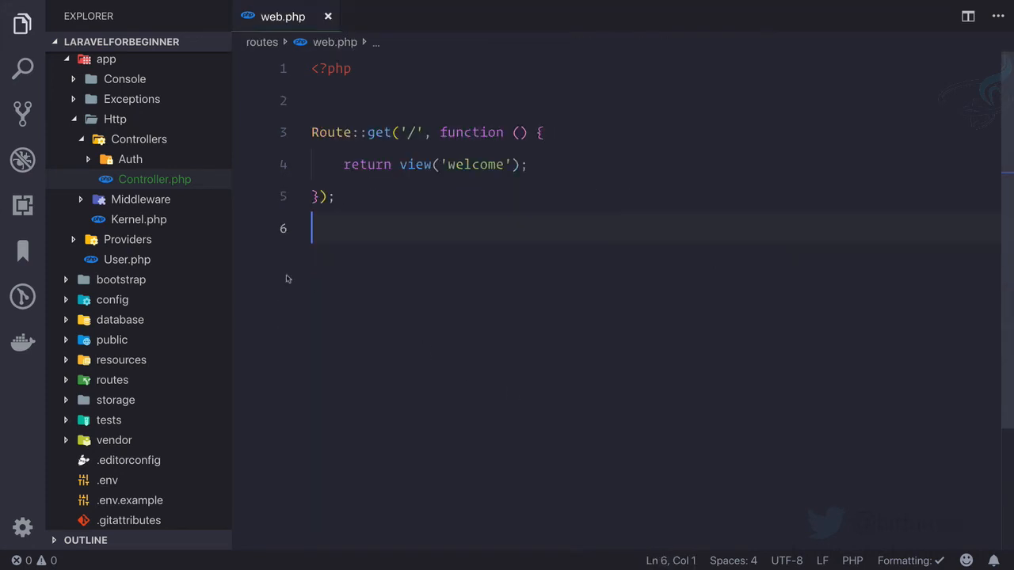
Expand the Auth controllers folder and take a first look at LoginController.php.
{"action": "left_click", "coordinate": [130, 159]}
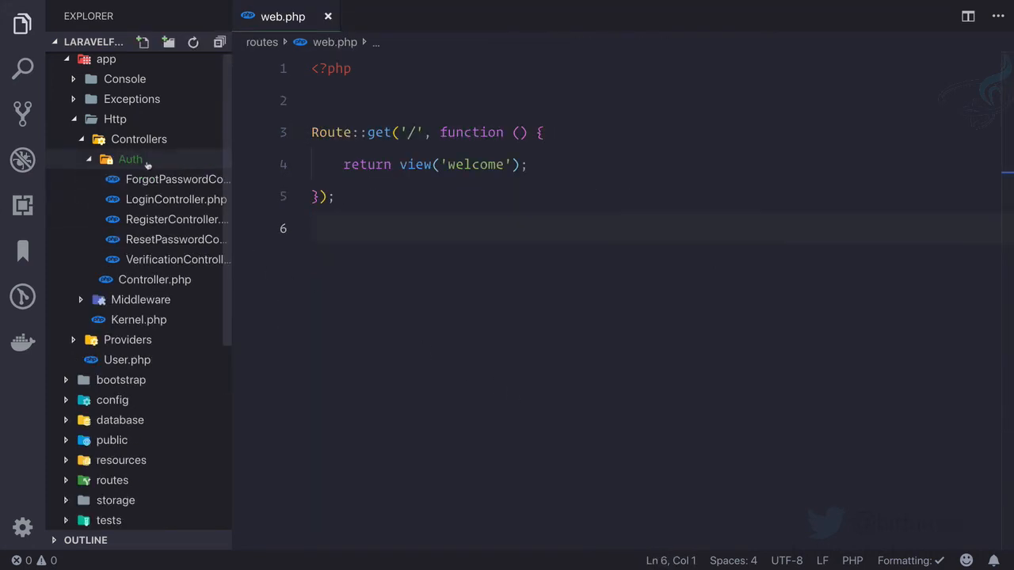
{"action": "left_click", "coordinate": [176, 199]}
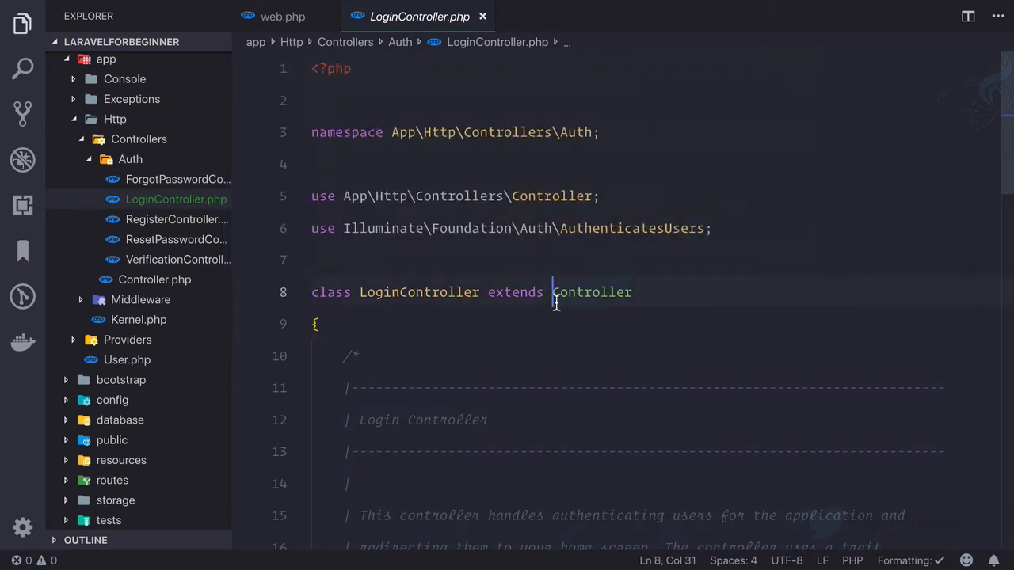
{"action": "left_click", "coordinate": [155, 279]}
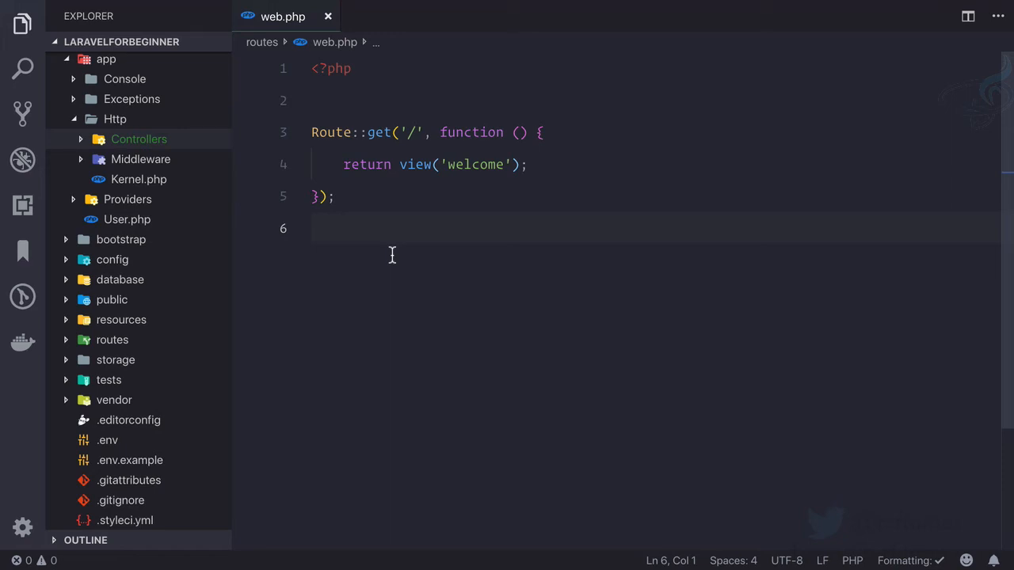
Reopen LoginController to review its constructor, then close it back to web.php.
{"action": "left_click", "coordinate": [176, 198]}
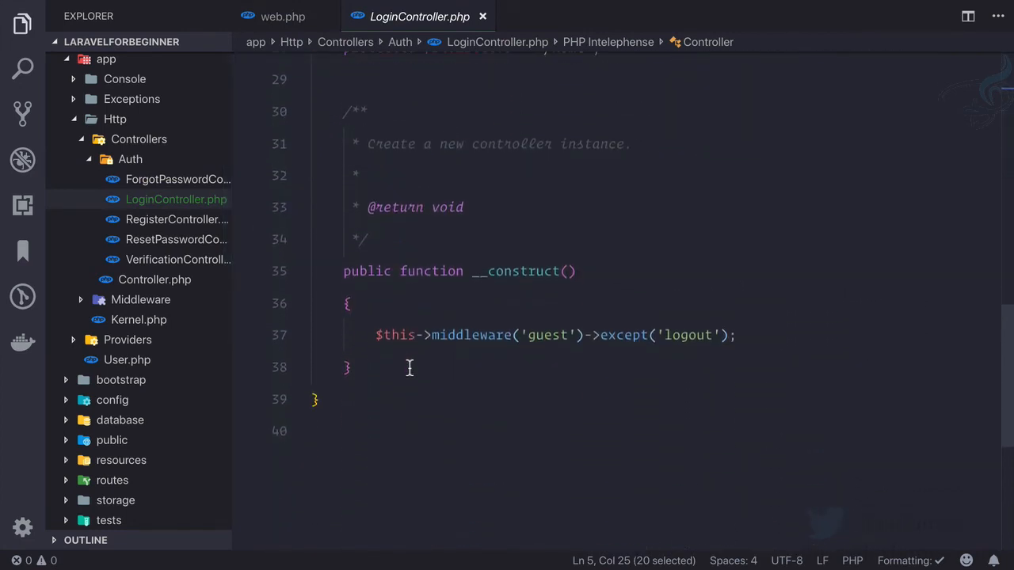
{"action": "left_click", "coordinate": [283, 16]}
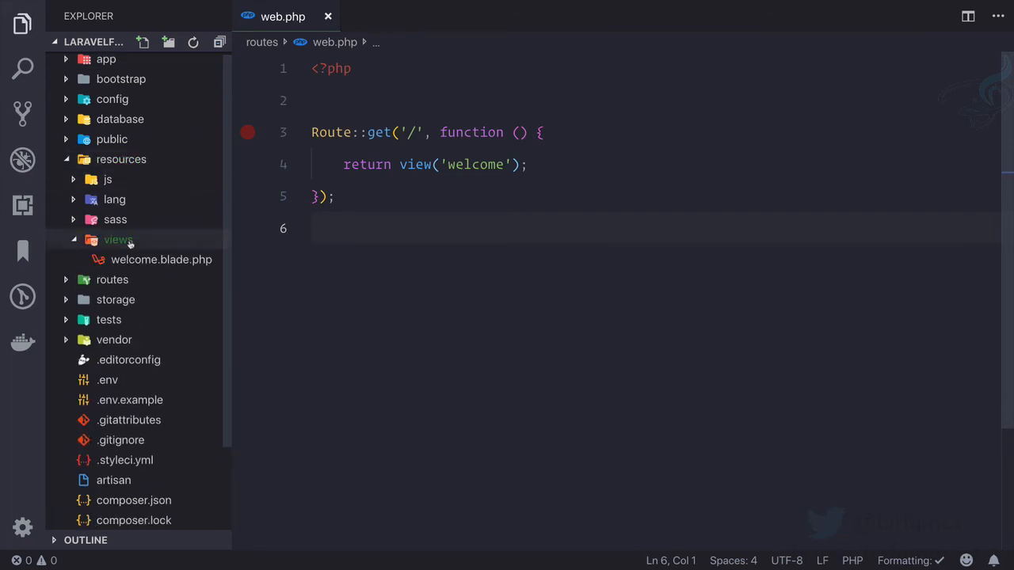
{"action": "mouse_move", "coordinate": [162, 259]}
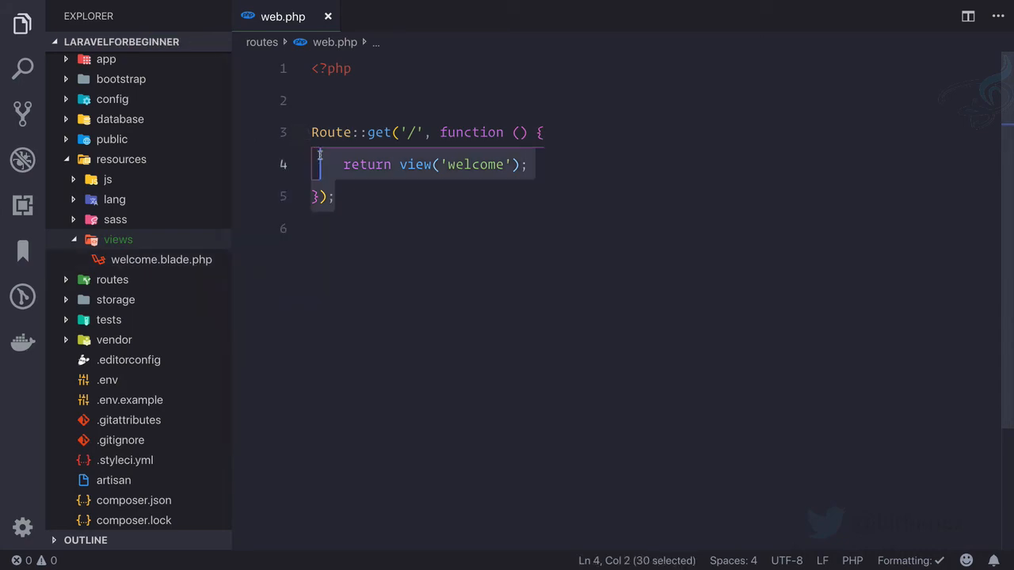
Show welcome.blade.php's login/register route checks, then switch to the Bitfumes website.
{"action": "left_click", "coordinate": [161, 259]}
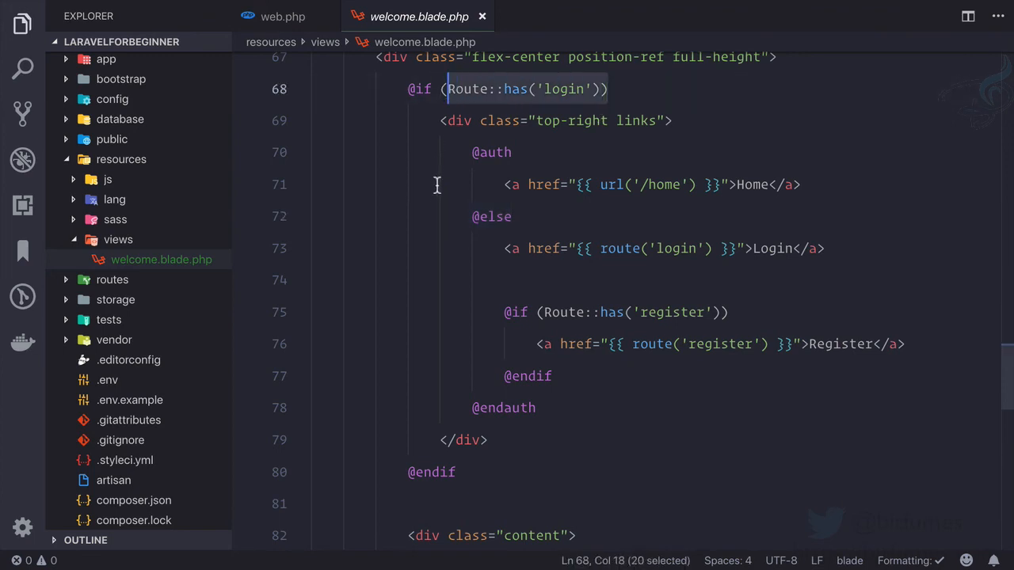
{"action": "left_click", "coordinate": [436, 184]}
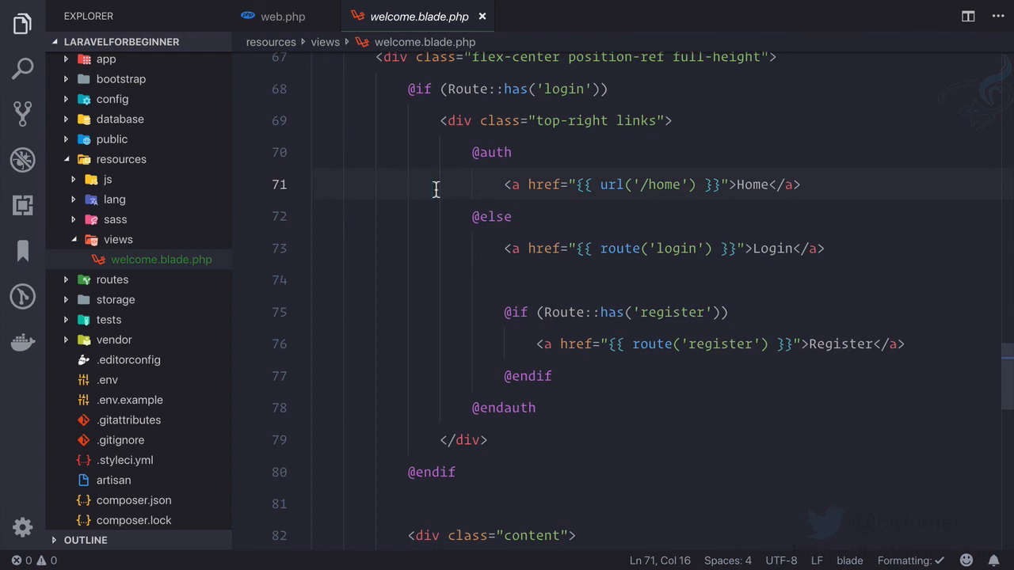
{"action": "left_click", "coordinate": [190, 13]}
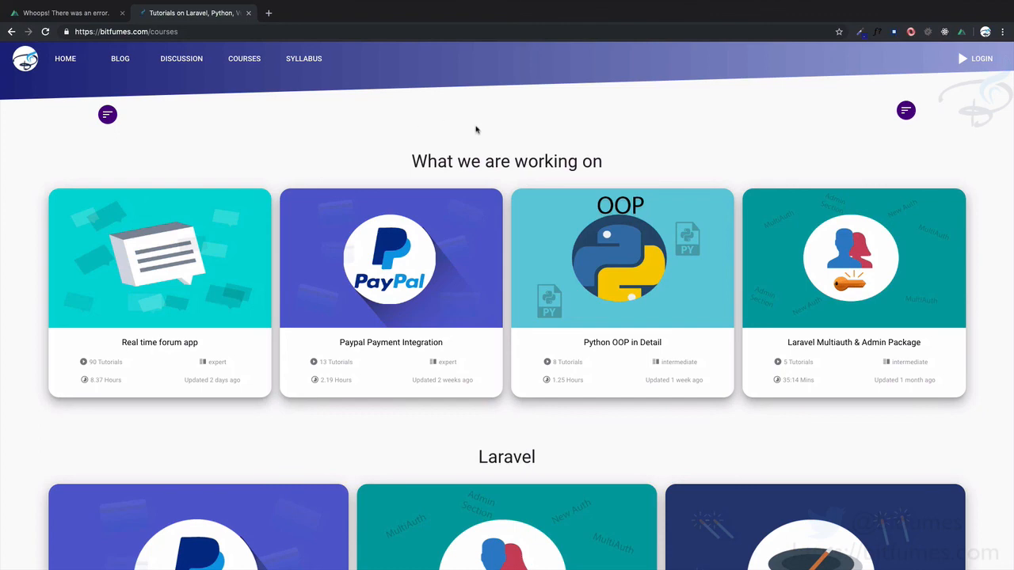
{"action": "mouse_move", "coordinate": [511, 129]}
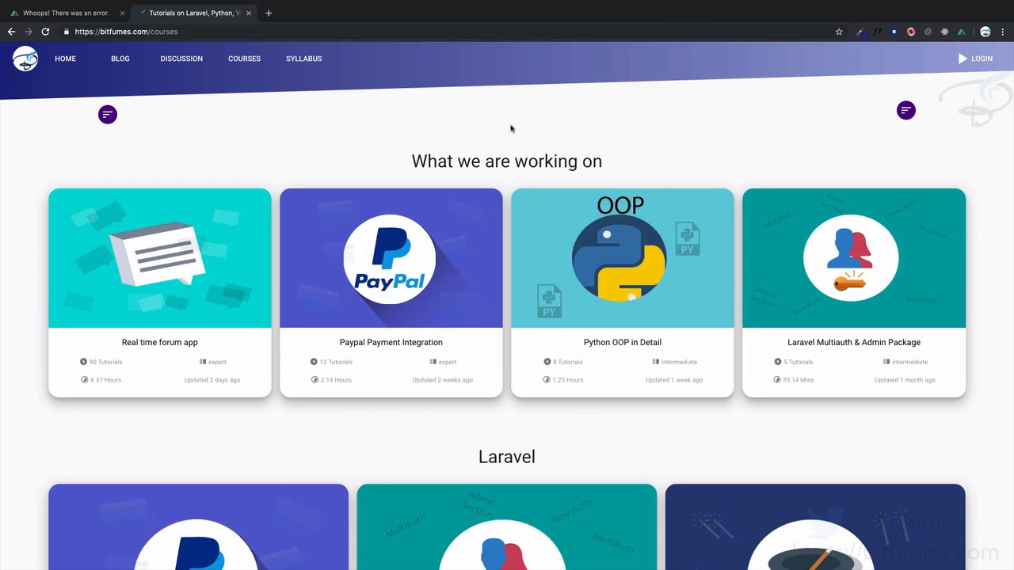